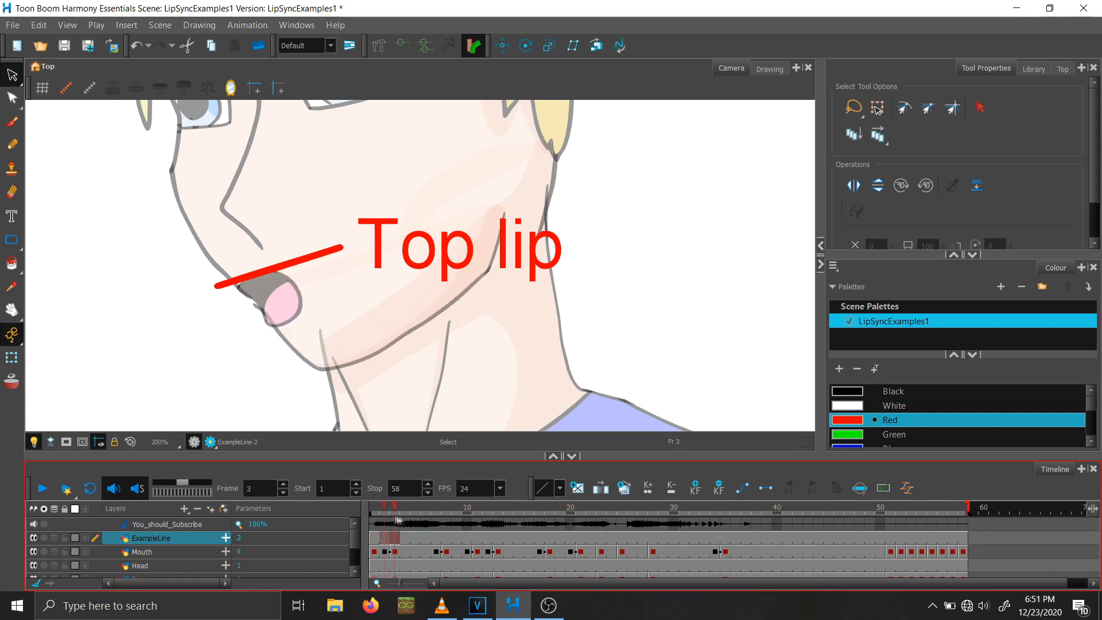
- Move the playhead from frame 2 to frame 44 to view the top-lip line
click(612, 507)
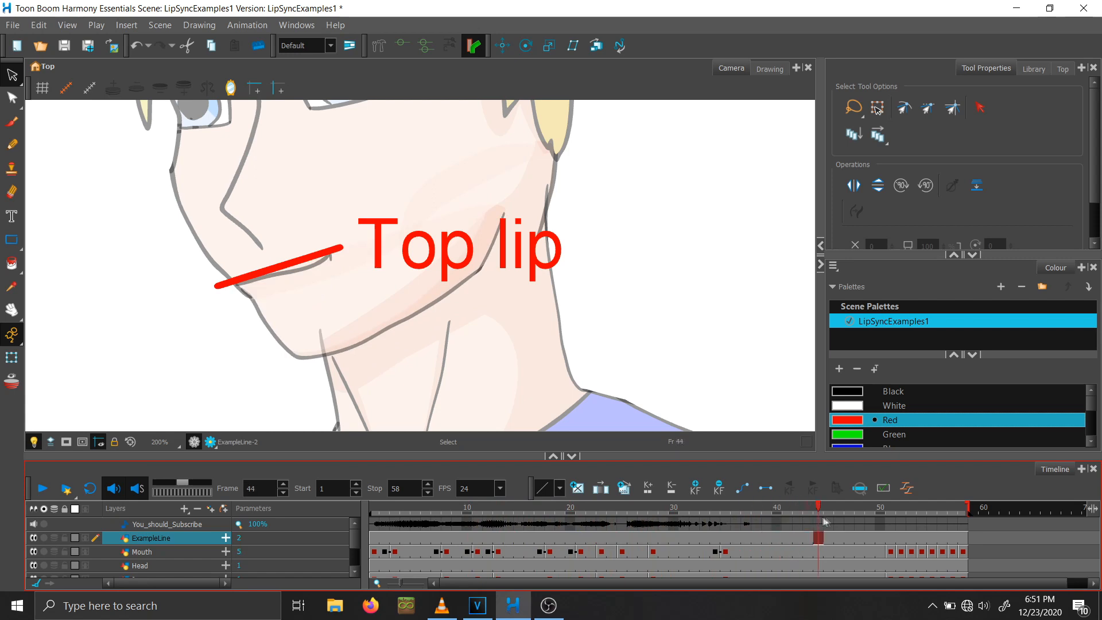
click(441, 605)
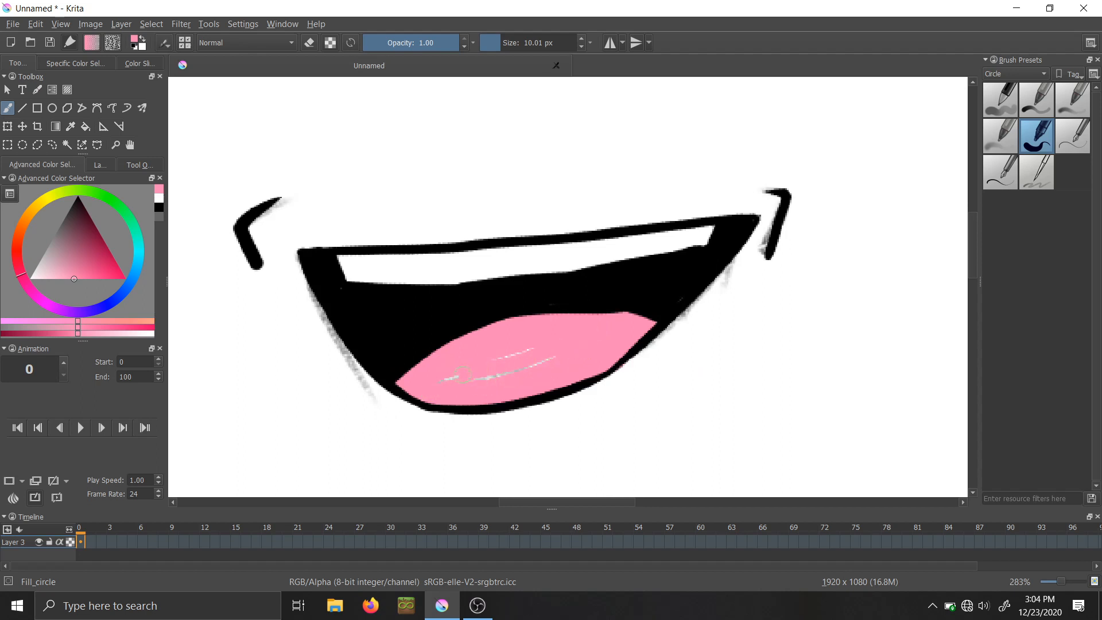
- Sketch a rough red wide-mouth pose beside the chart's open mouth
click(480, 379)
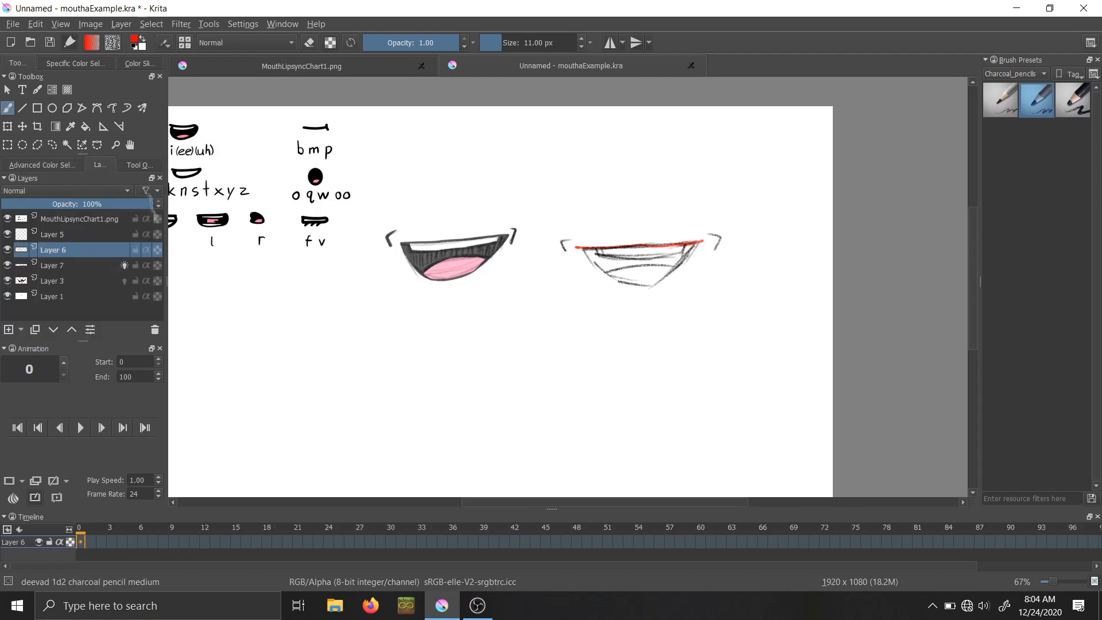
click(42, 165)
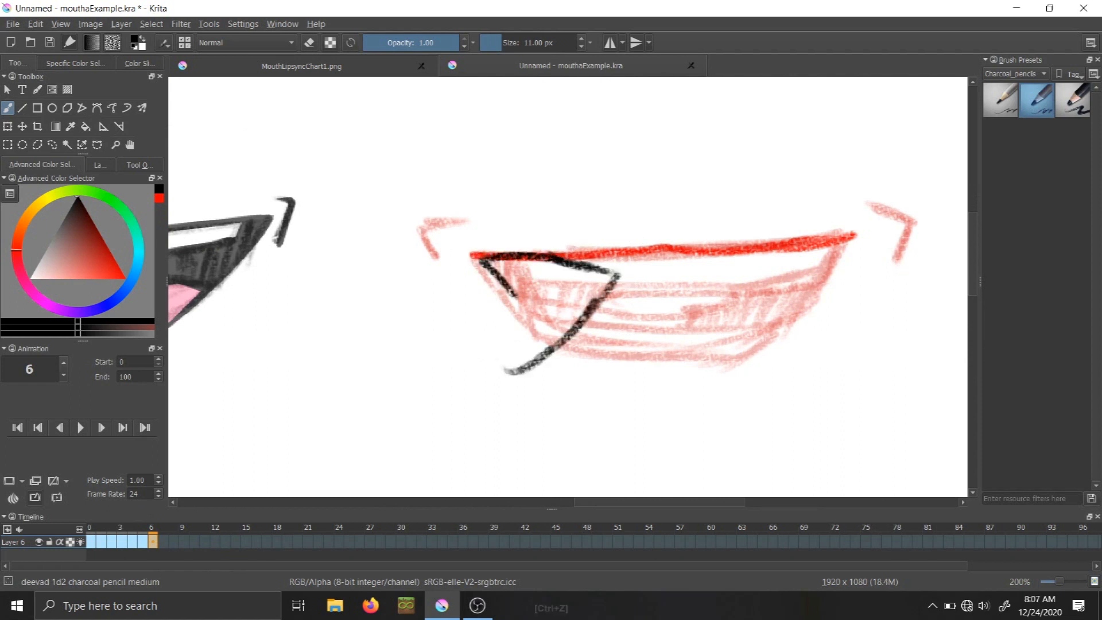
scroll(down, 3)
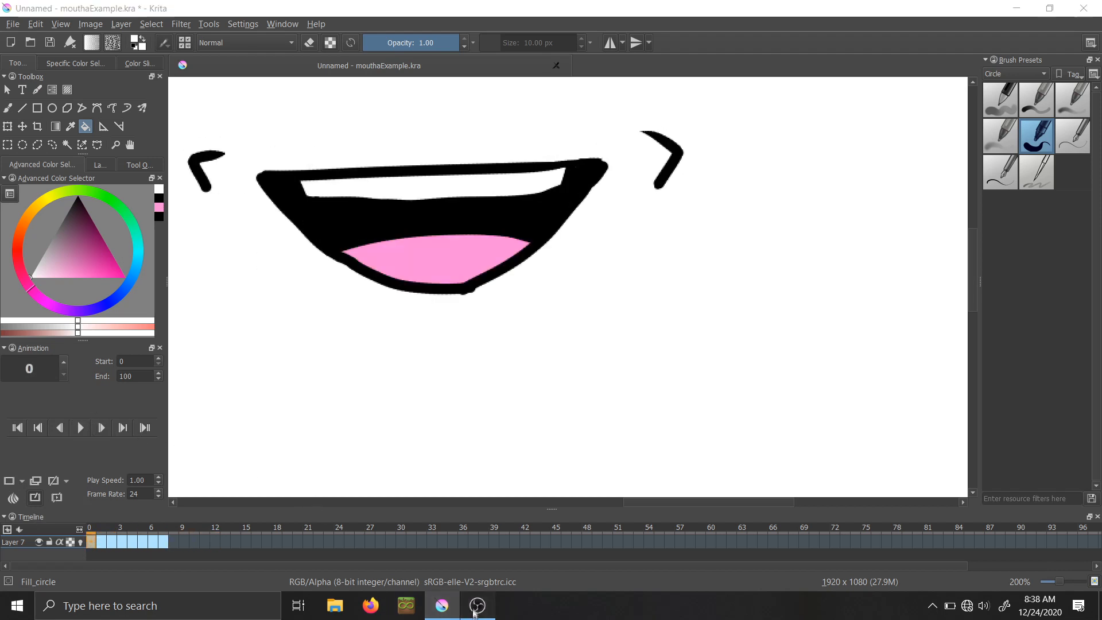
- Finish the open mouth with black outline, white teeth and pink tongue
click(476, 605)
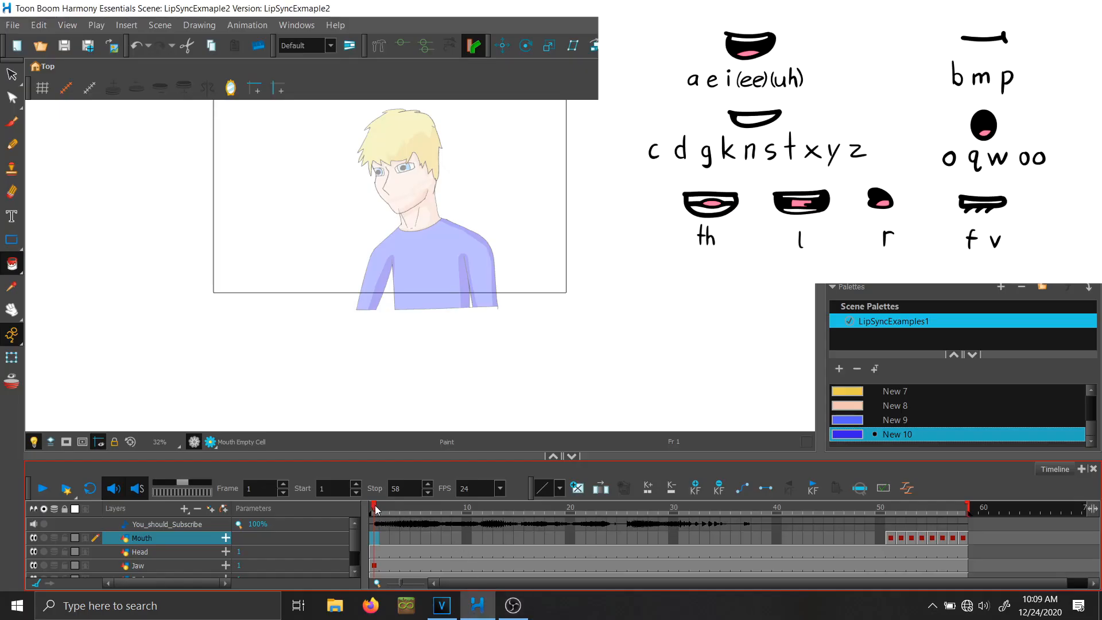
- Key mouth drawings on the Mouth layer, selecting the frame 54 mouth
click(509, 506)
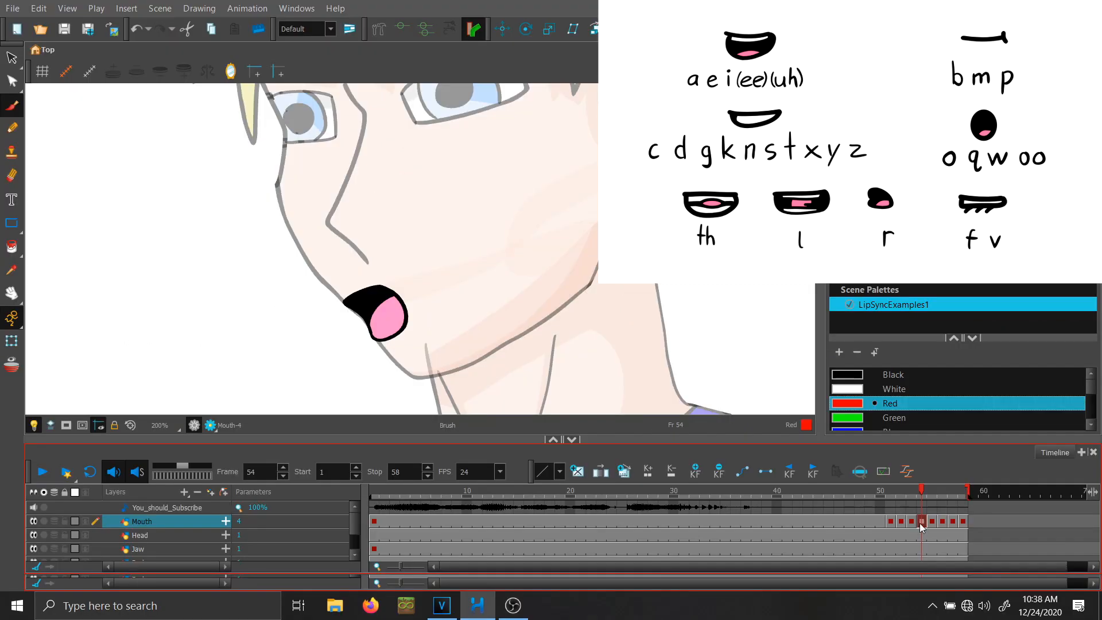
click(414, 491)
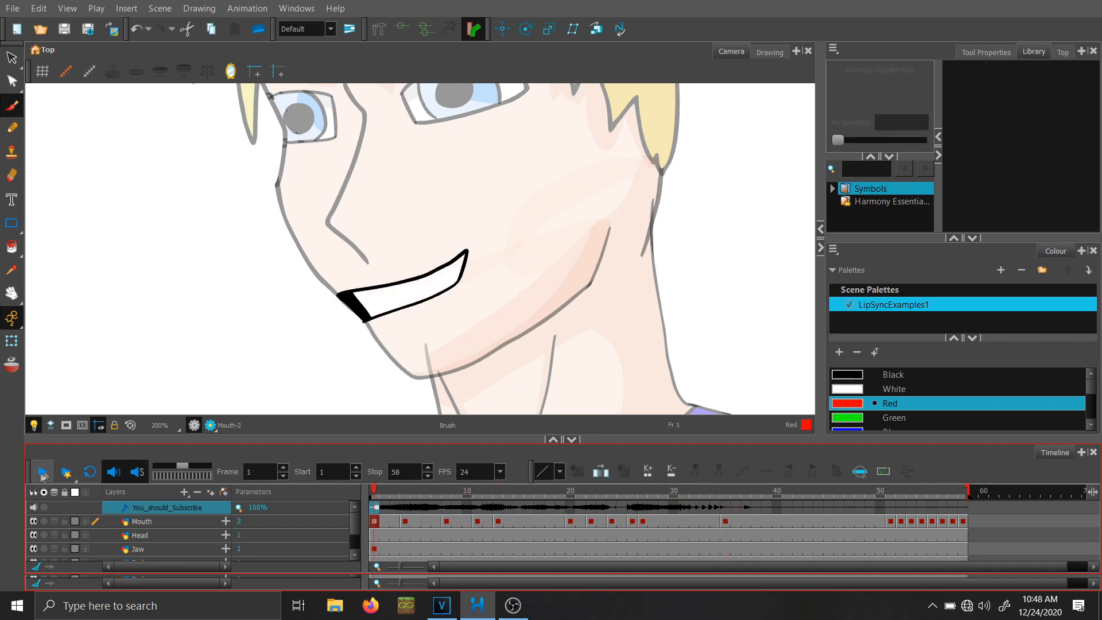
click(41, 472)
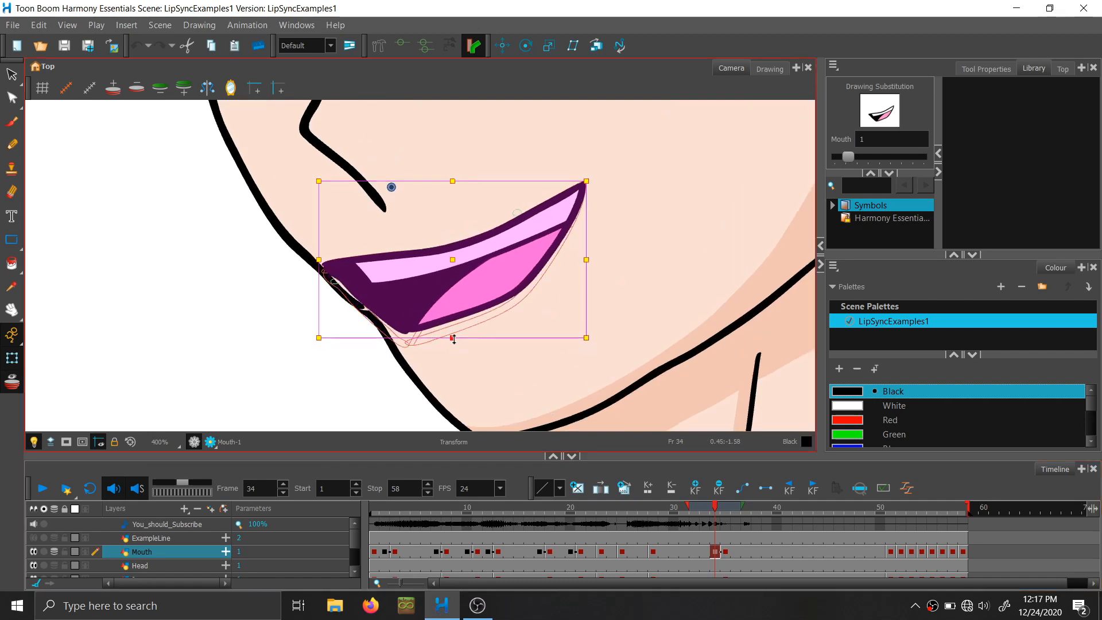
- Squash the frame 34 mouth into a flatter in-between, then zoom out
drag(453, 338, 444, 313)
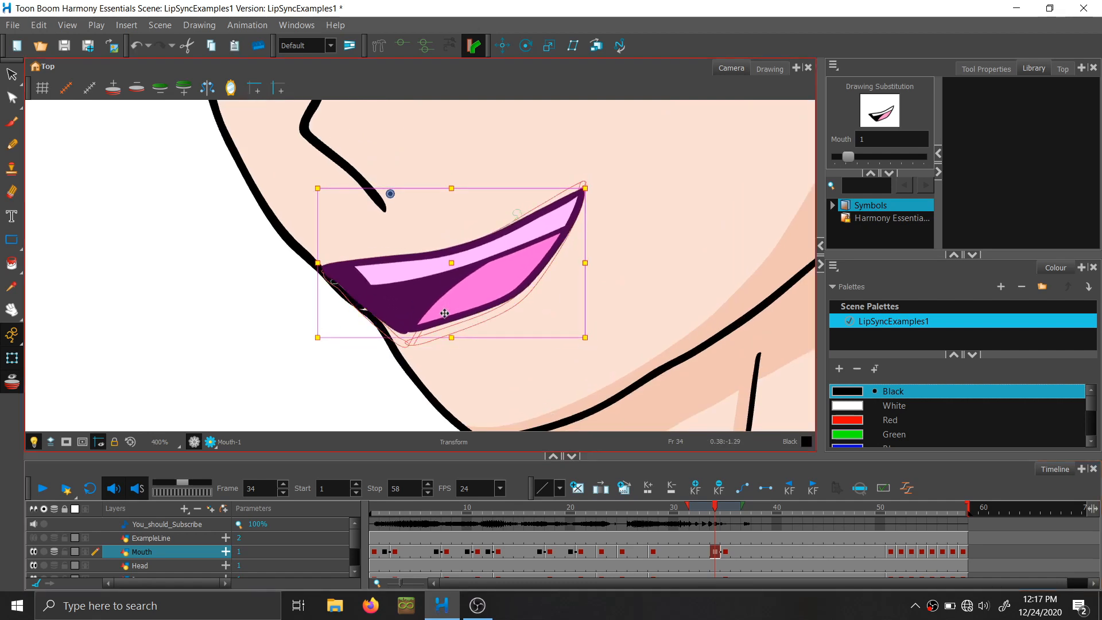
scroll(down, 3)
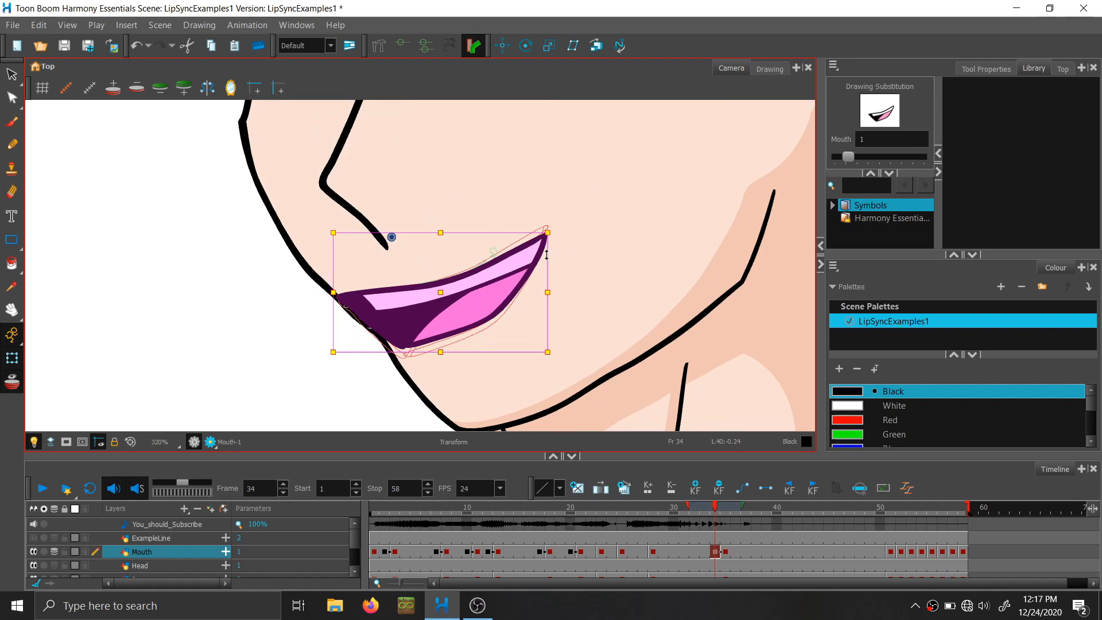
scroll(down, 3)
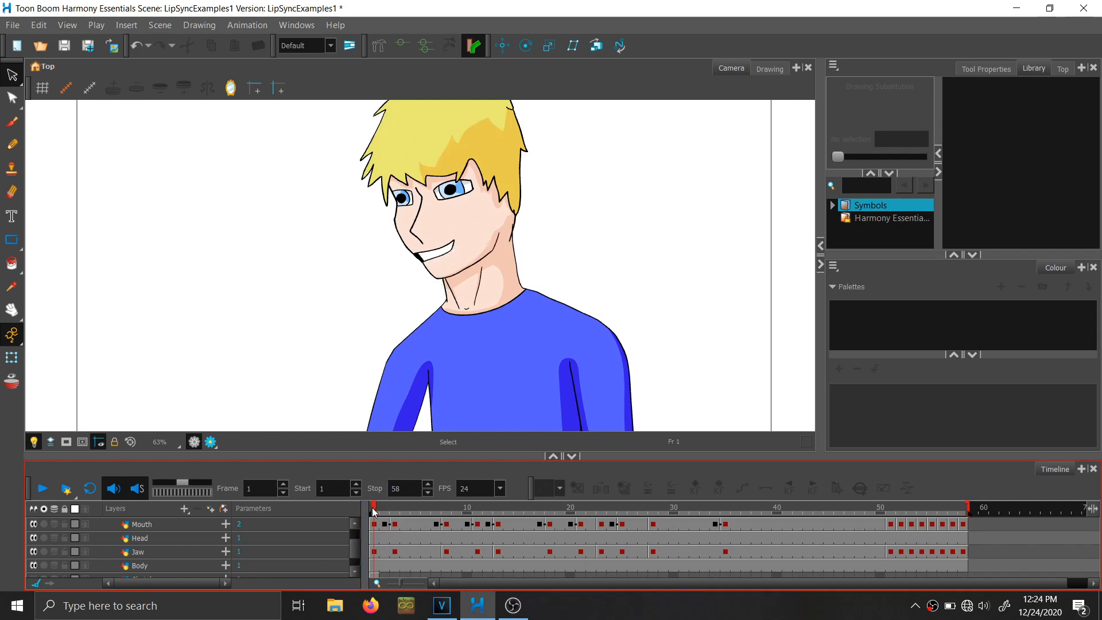
- Scrub to frame 39 and select the Jaw drawing on the chin
drag(375, 505, 766, 505)
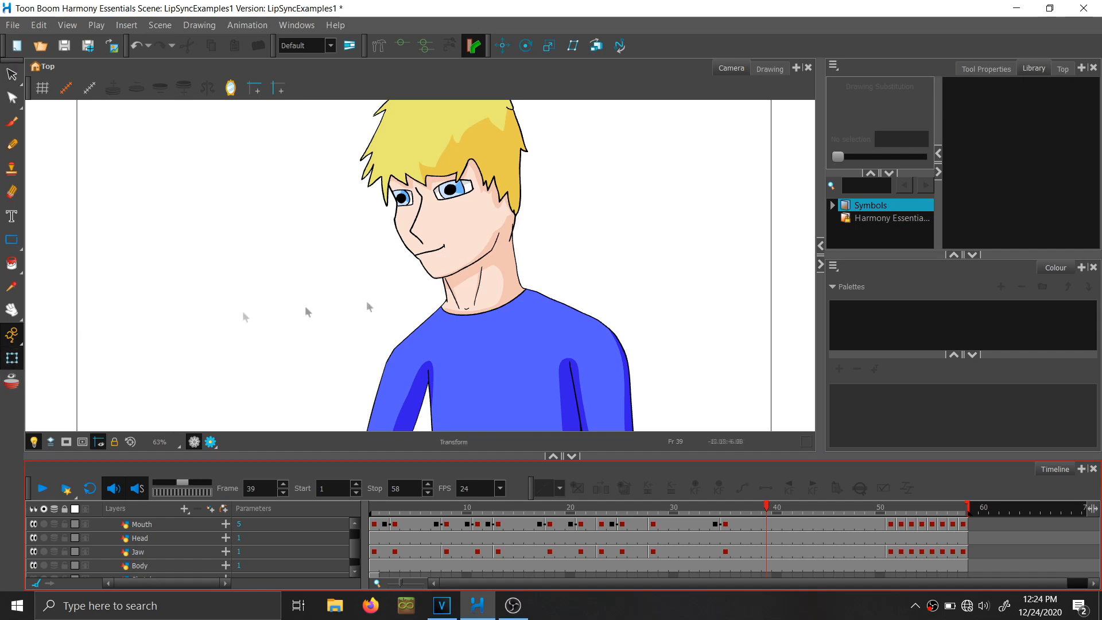
click(138, 551)
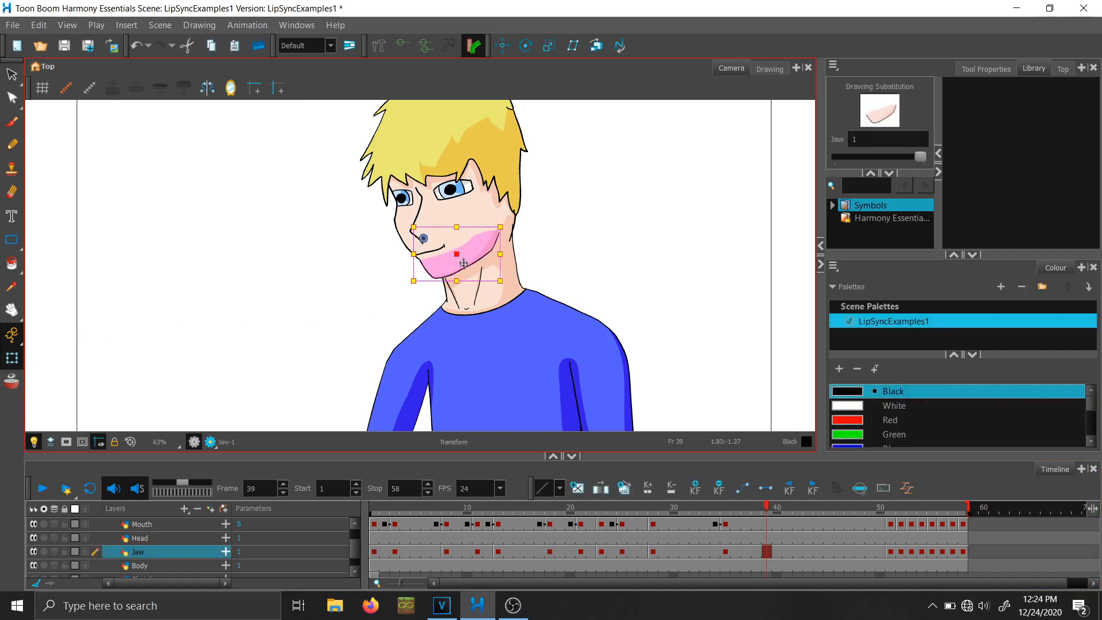